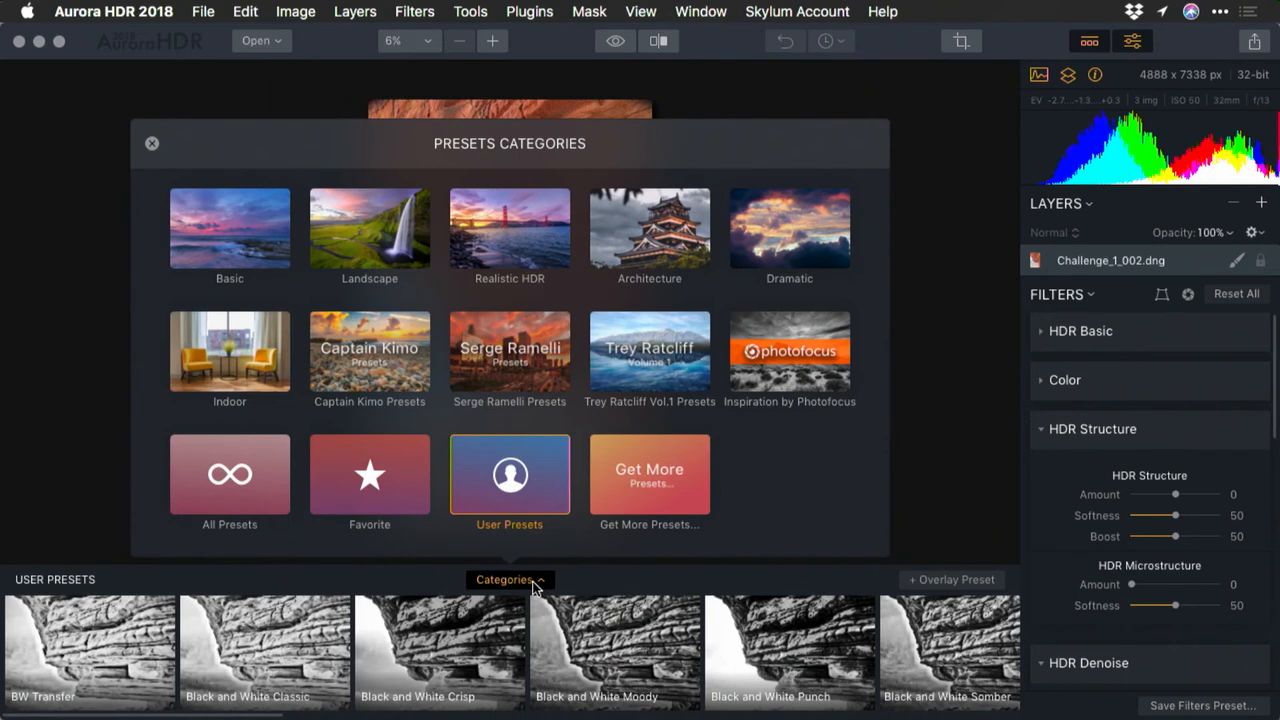
Apply the Landscape Realistic preset from the Landscape category to the red rock arch photo.
click(369, 230)
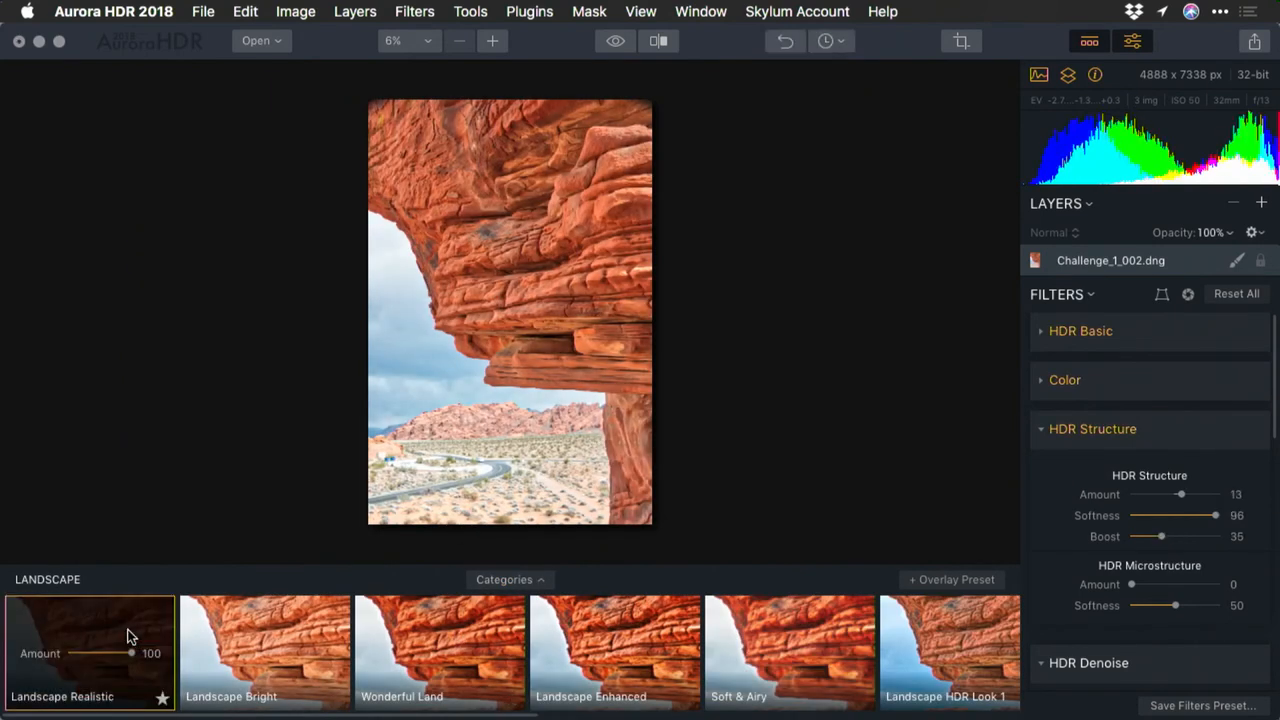
click(658, 41)
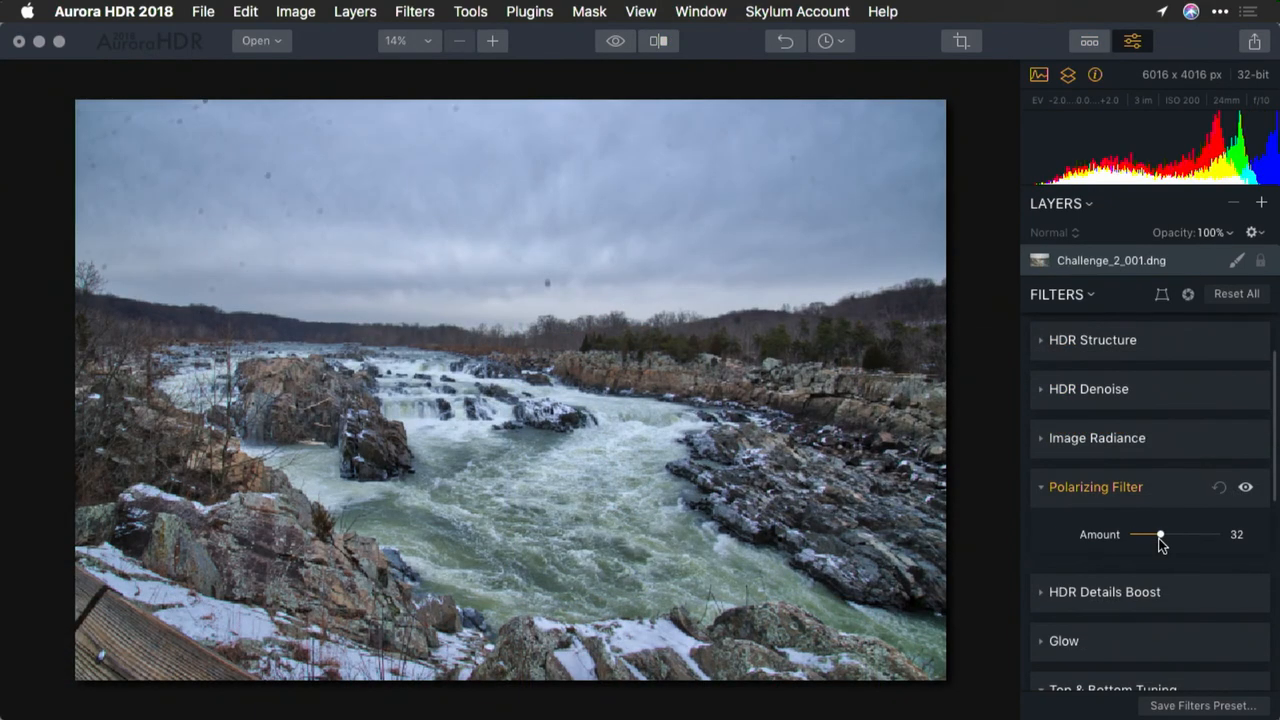
Raise the river photo's Polarizing Filter amount to 32 and set the leaf image's Layer 2 to Screen.
drag(1160, 534, 1198, 534)
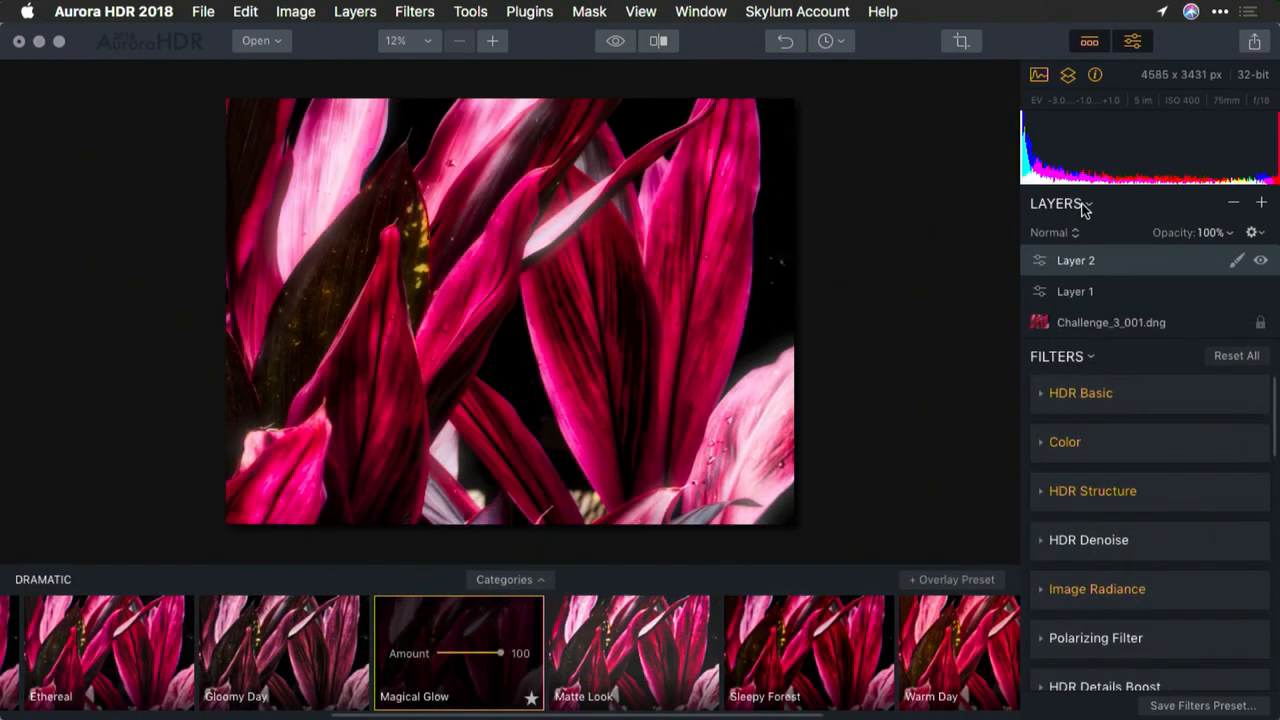
click(1052, 232)
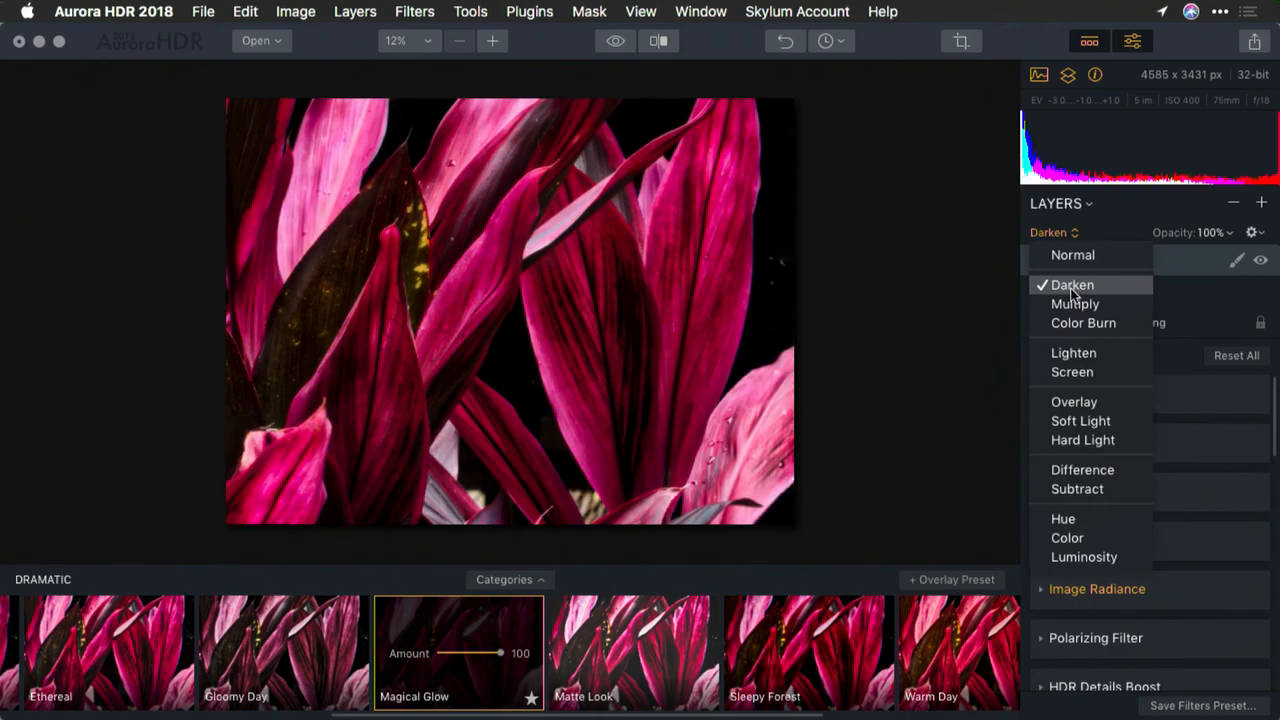
click(1072, 371)
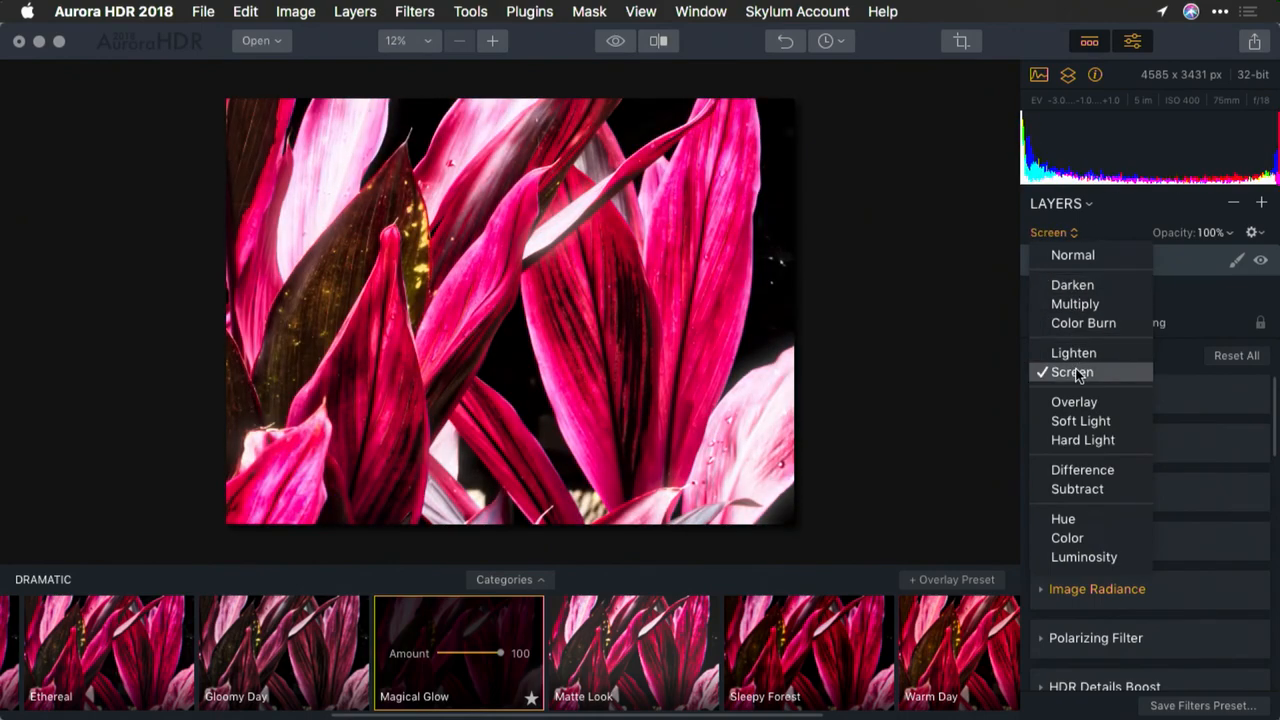